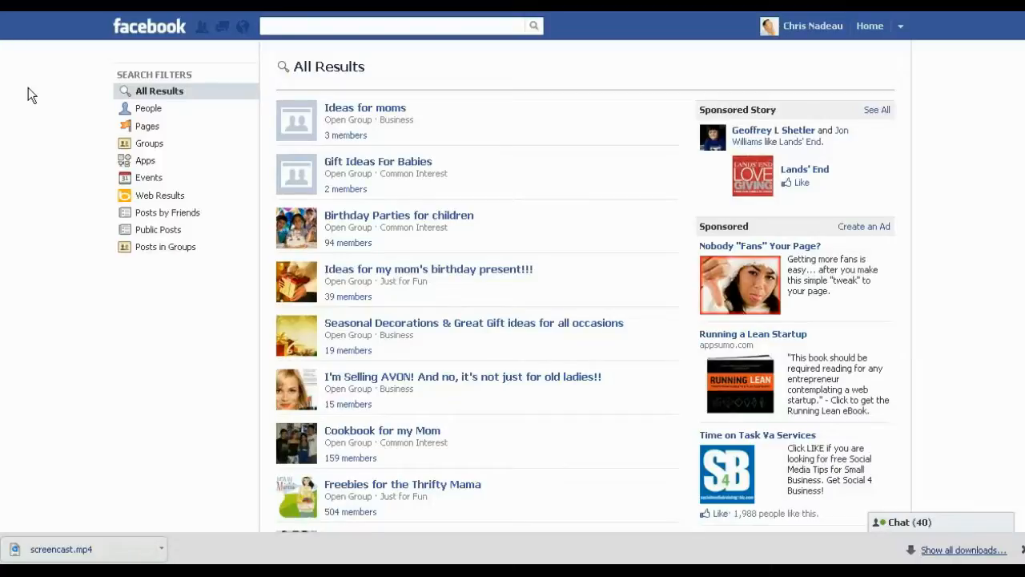
Enter 'gift ideas for moms' in the Facebook search box.
{"action": "left_click", "coordinate": [392, 26]}
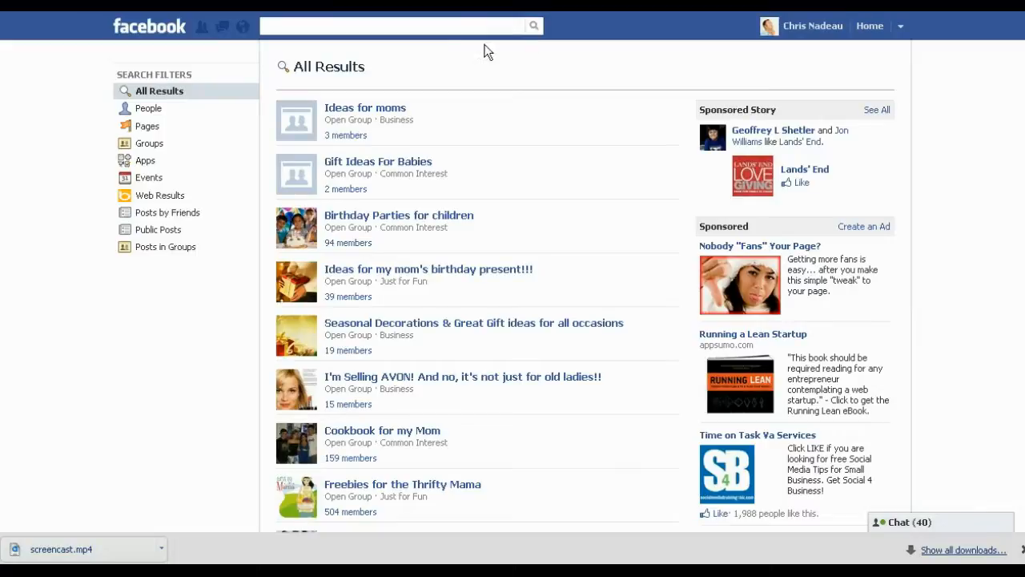
{"action": "type", "text": "gift ideas for moms"}
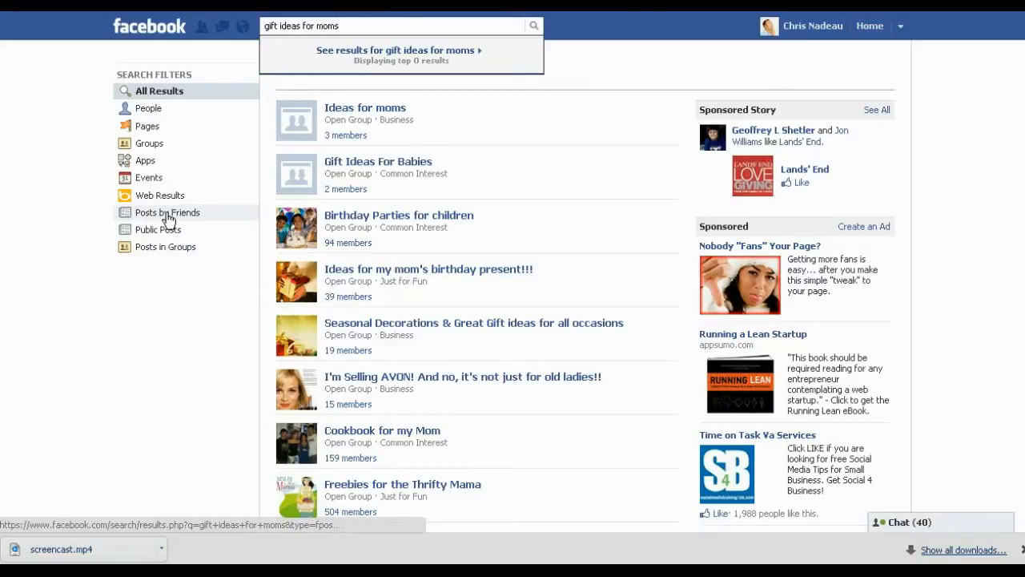
Filter the Facebook results to Public Posts and read through the matching posts.
{"action": "left_click", "coordinate": [167, 211]}
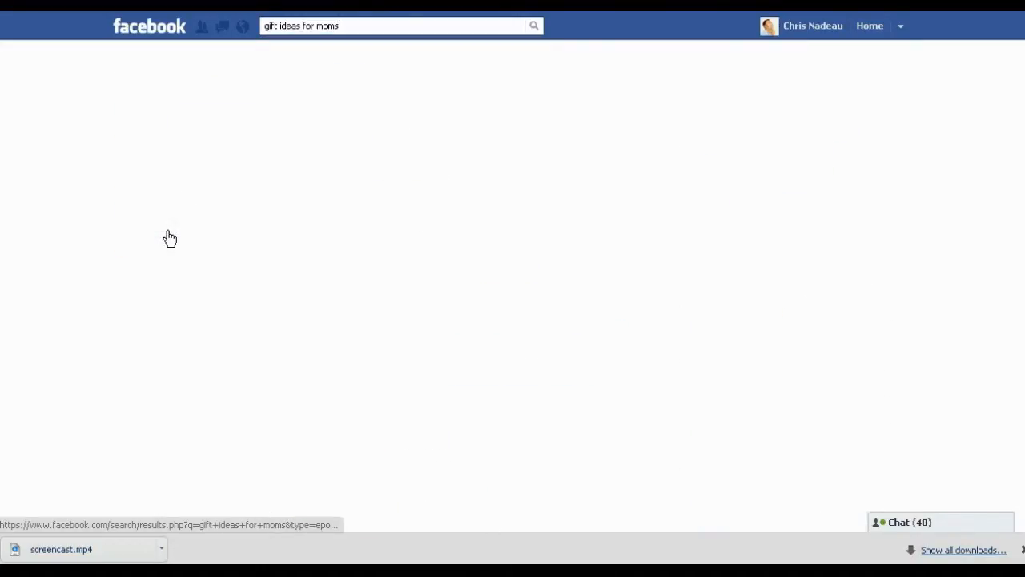
{"action": "left_click", "coordinate": [163, 231]}
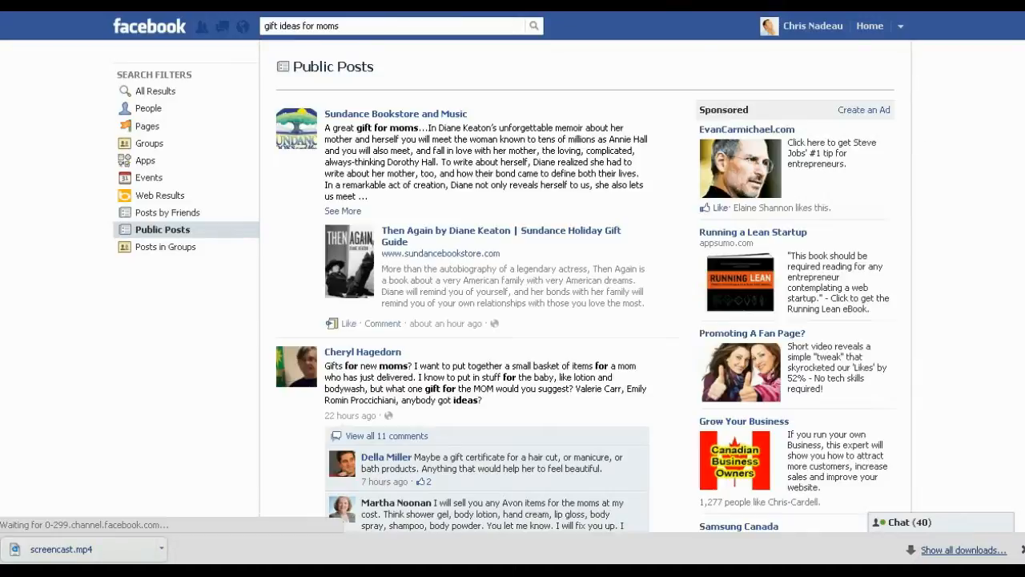
{"action": "scroll", "scroll_direction": "down", "scroll_amount": 3}
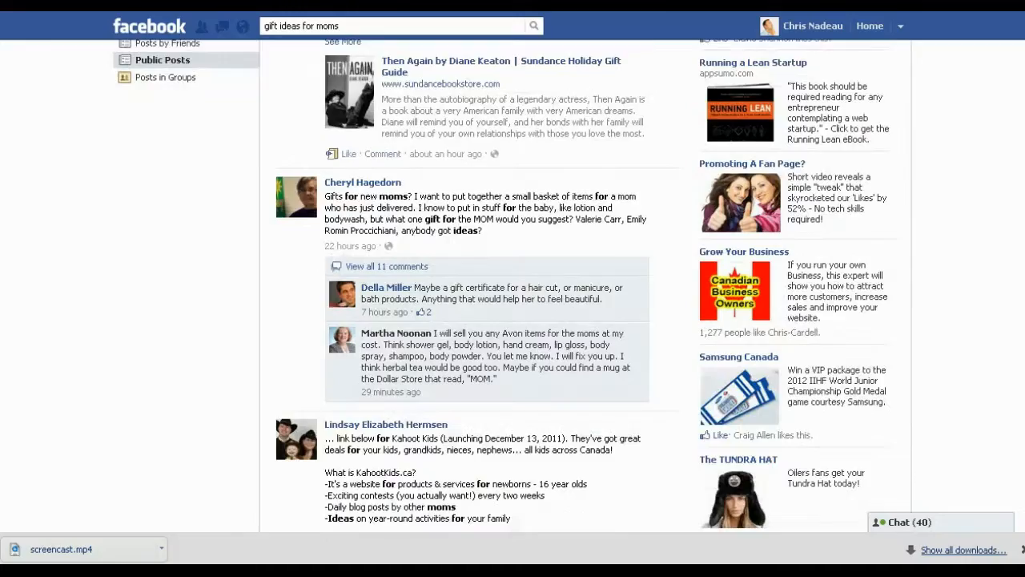
{"action": "scroll", "scroll_direction": "down", "scroll_amount": 3}
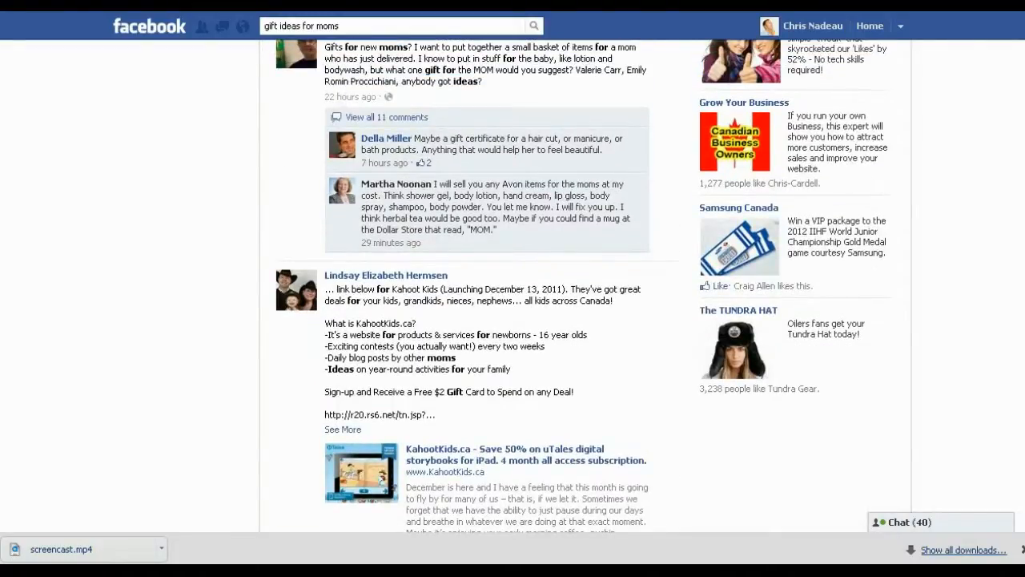
{"action": "scroll", "scroll_direction": "down", "scroll_amount": 3}
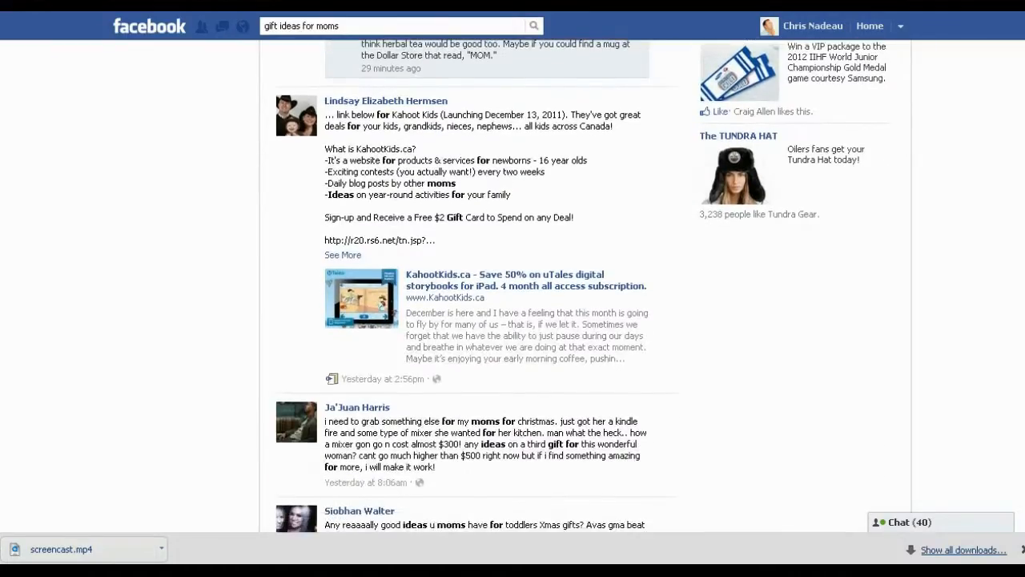
{"action": "scroll", "scroll_direction": "down", "scroll_amount": 3}
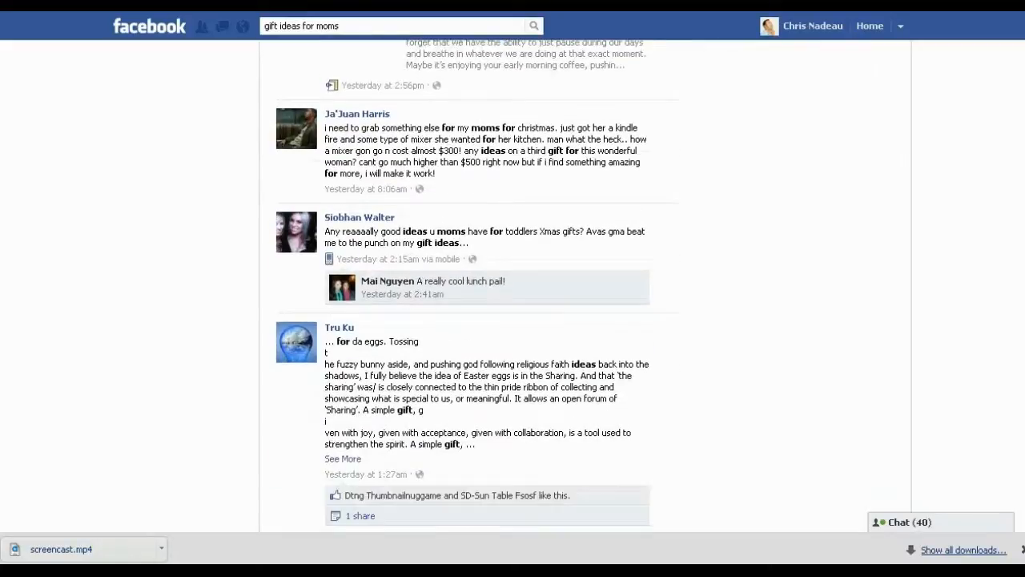
{"action": "left_click", "coordinate": [164, 208]}
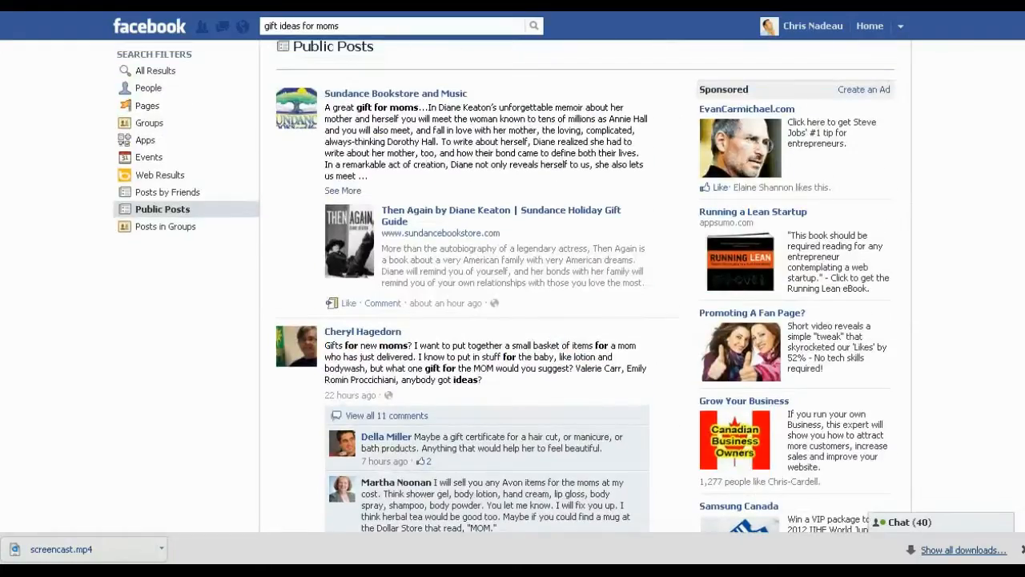
{"action": "scroll", "scroll_direction": "down", "scroll_amount": 3}
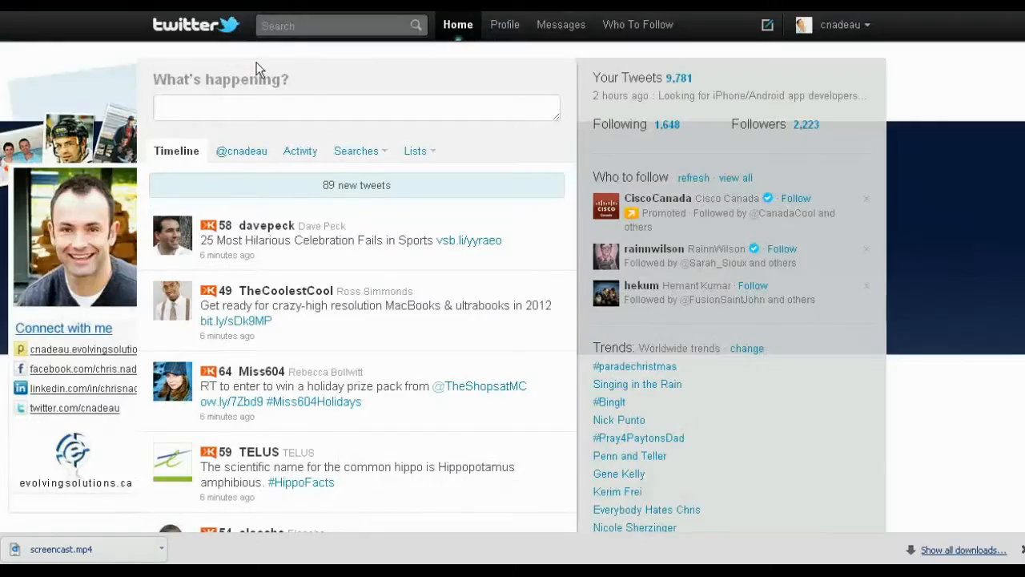
Search Twitter for 'gift ideas for moms'.
{"action": "left_click", "coordinate": [337, 25]}
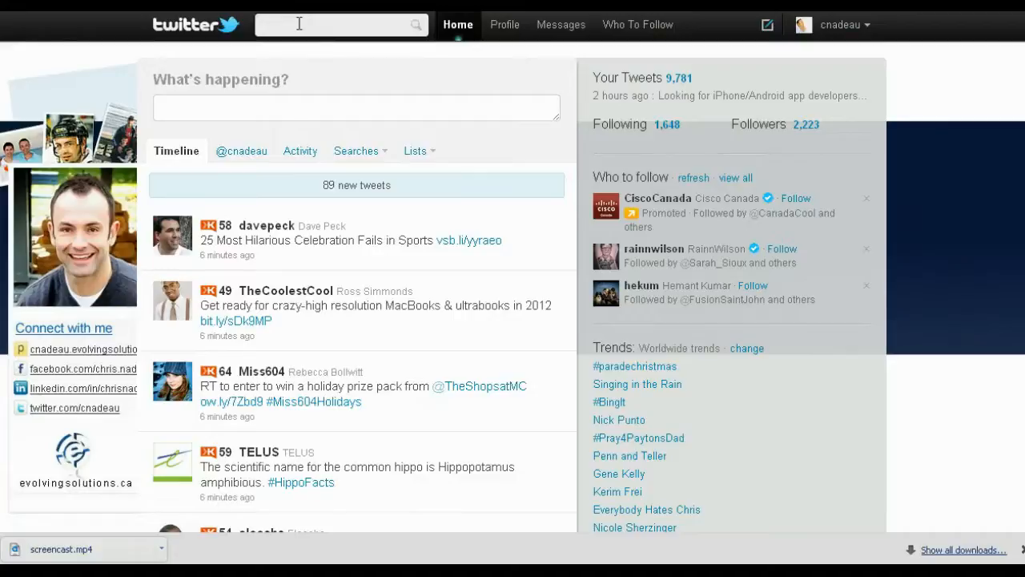
{"action": "type", "text": "gift ideas for moms"}
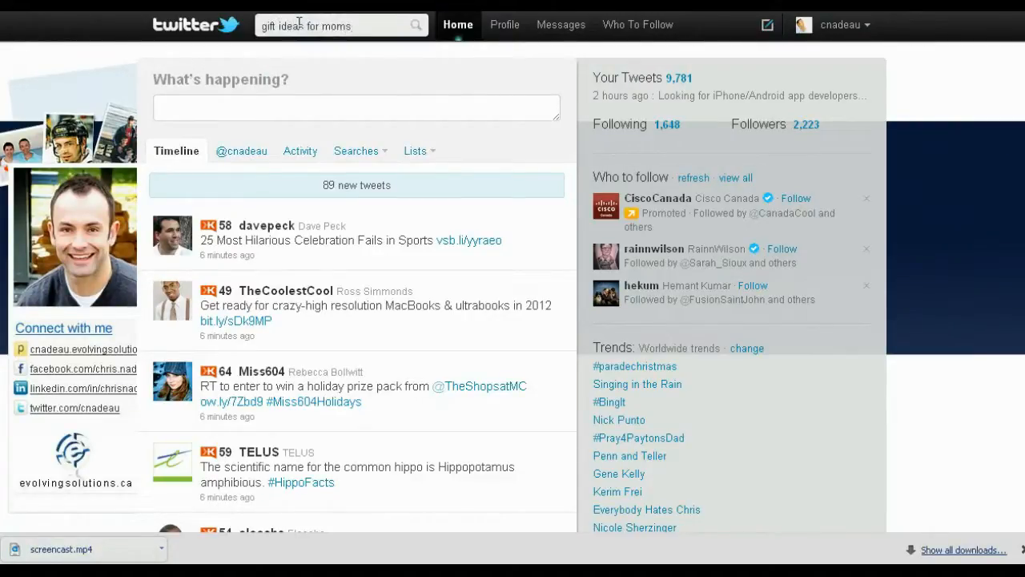
{"action": "left_click", "coordinate": [417, 26]}
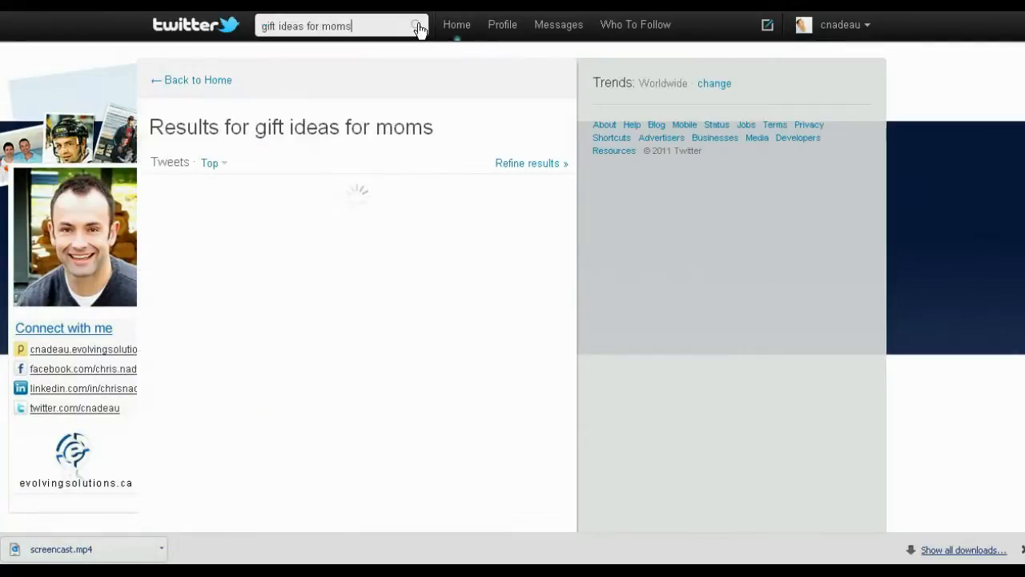
Review the Top tweets and People results, then move to Advanced Search.
{"action": "left_click", "coordinate": [415, 26]}
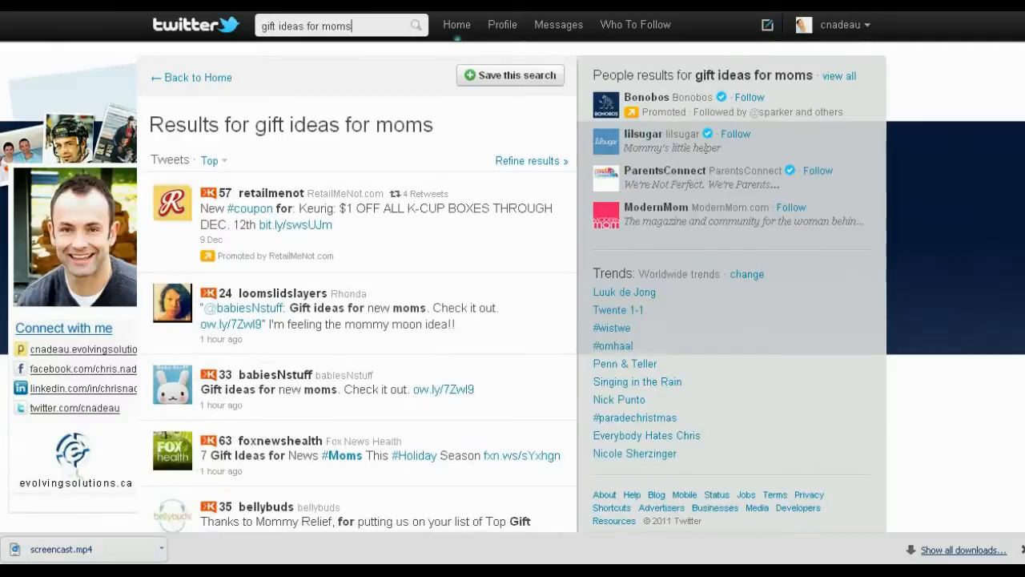
{"action": "scroll", "scroll_direction": "down", "scroll_amount": 3}
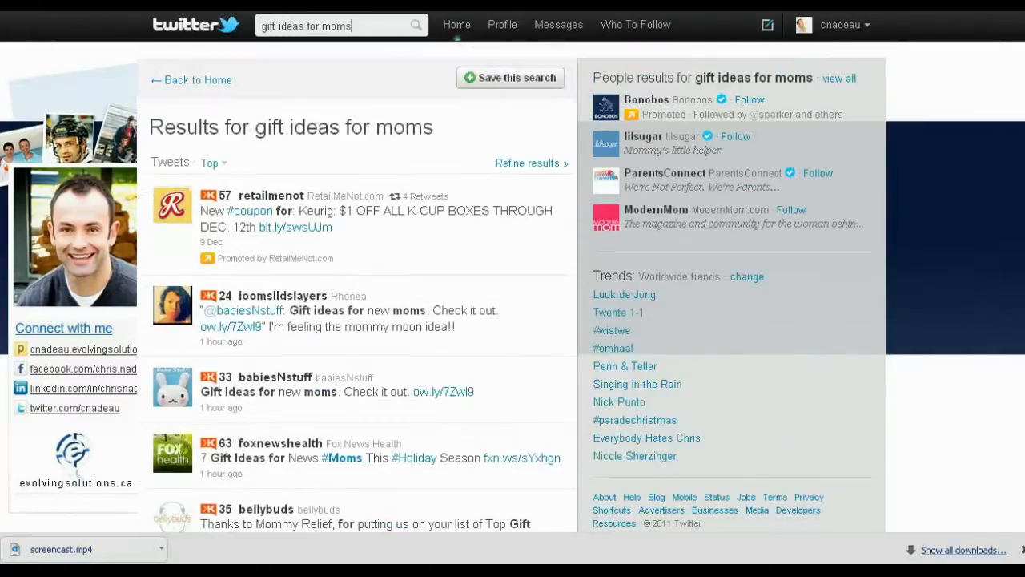
{"action": "left_click", "coordinate": [528, 163]}
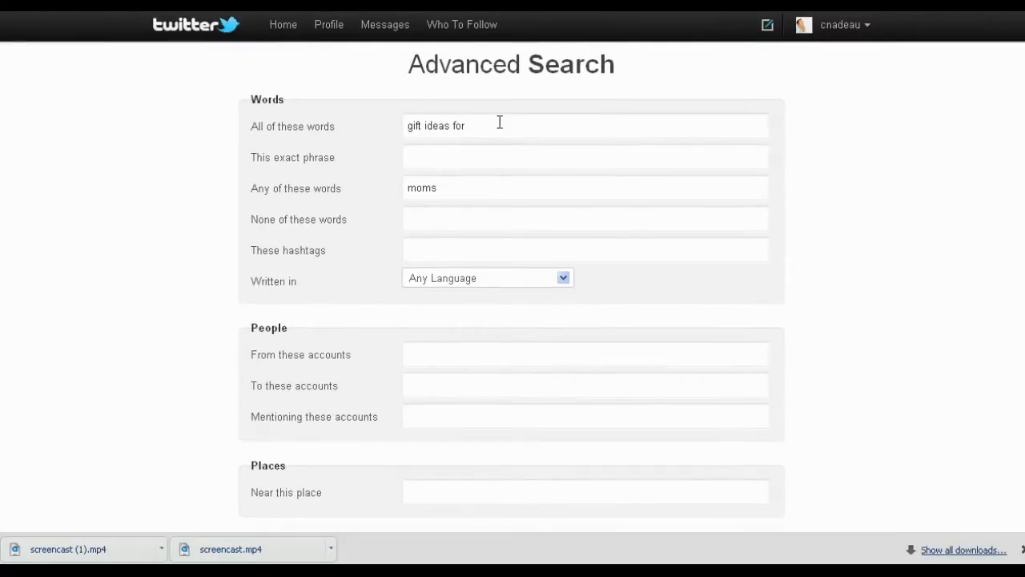
Set the search place to Saint John, New Brunswick within 15 miles.
{"action": "scroll", "scroll_direction": "down", "scroll_amount": 3}
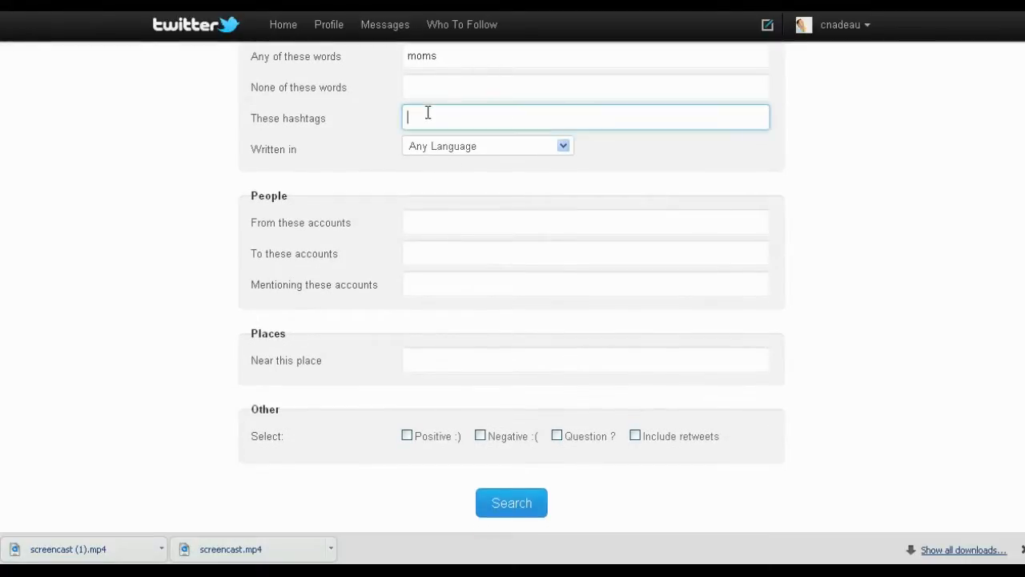
{"action": "left_click", "coordinate": [586, 359]}
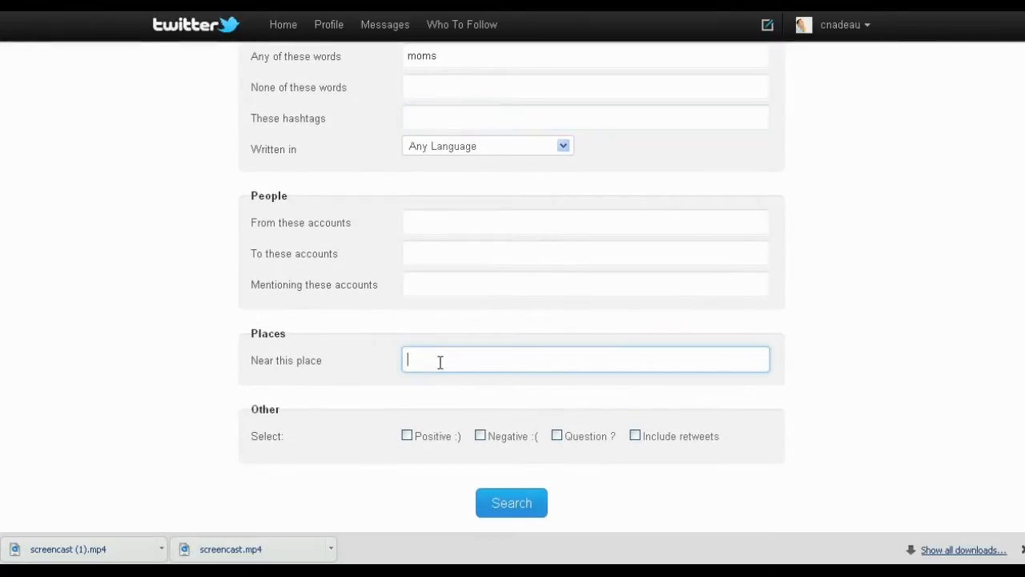
{"action": "type", "text": "Saint"}
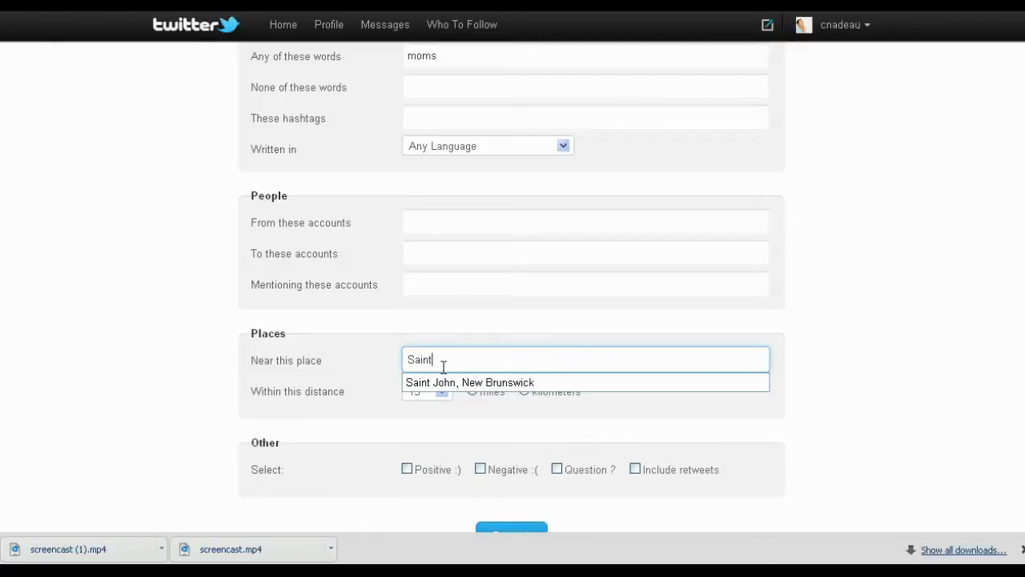
{"action": "left_click", "coordinate": [440, 390]}
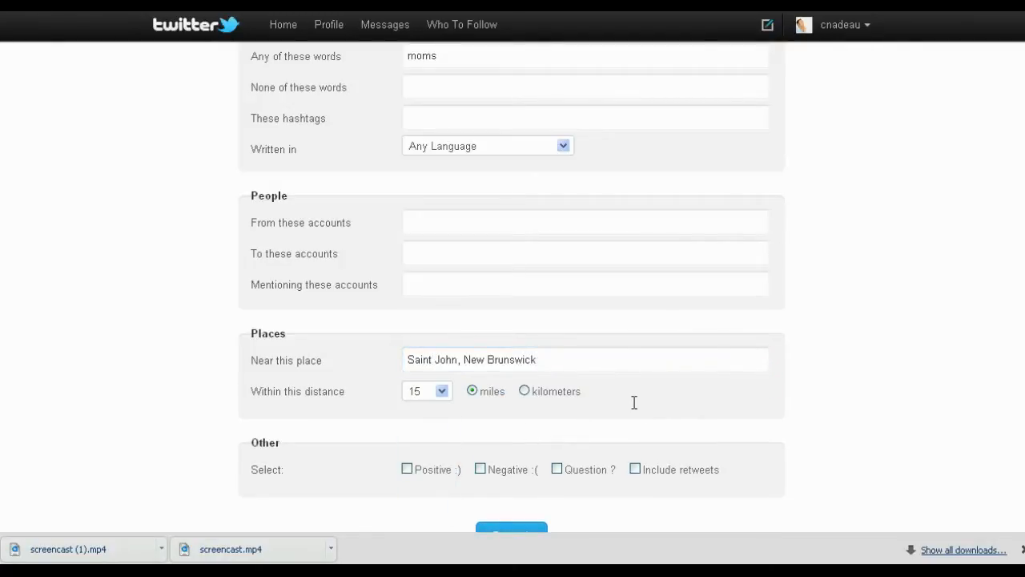
{"action": "scroll", "scroll_direction": "down", "scroll_amount": 3}
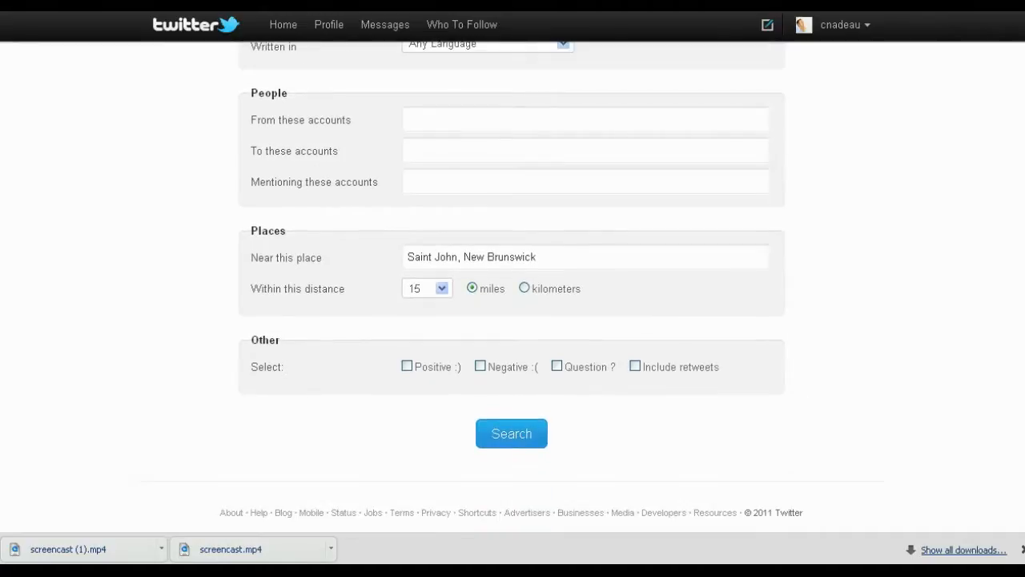